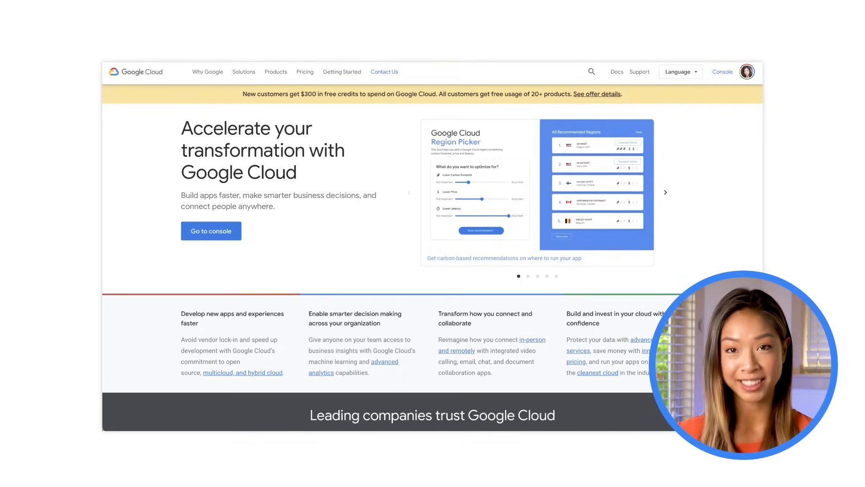
- Browse the industry Solutions overview, then the Pricing options and the pricing calculator
{"action": "scroll", "scroll_direction": "down", "scroll_amount": 3}
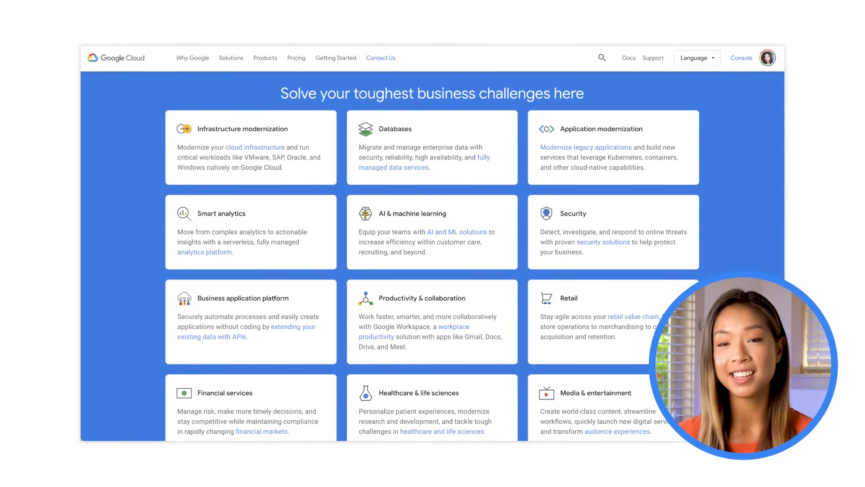
{"action": "left_click", "coordinate": [231, 57]}
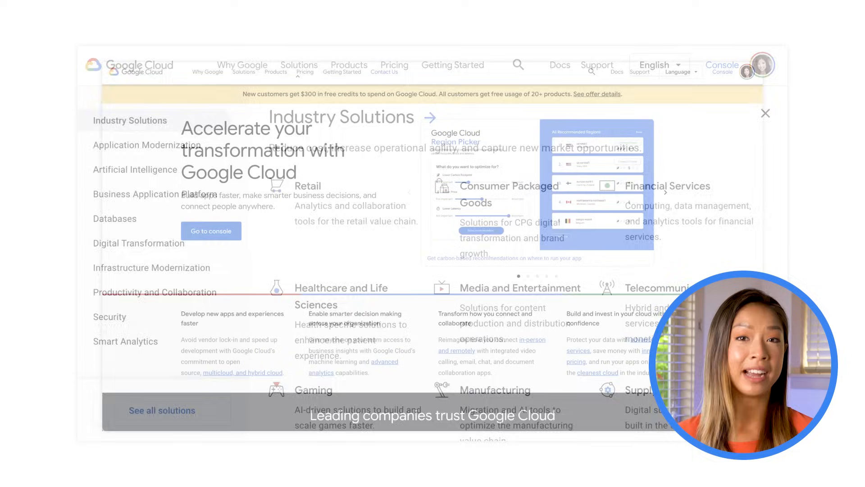
{"action": "left_click", "coordinate": [765, 114]}
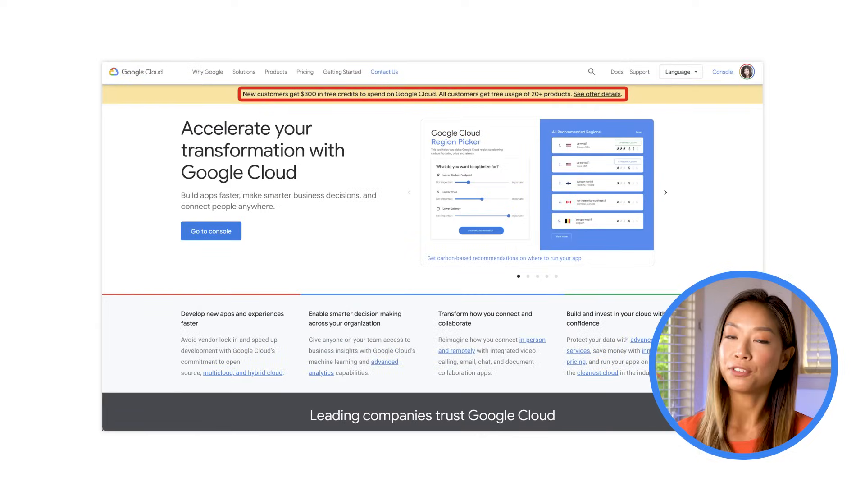
{"action": "left_click", "coordinate": [306, 72]}
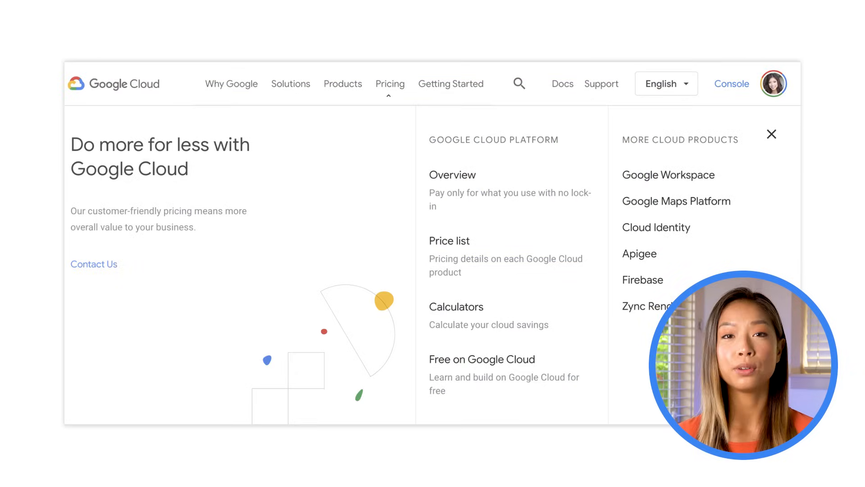
{"action": "left_click", "coordinate": [456, 306]}
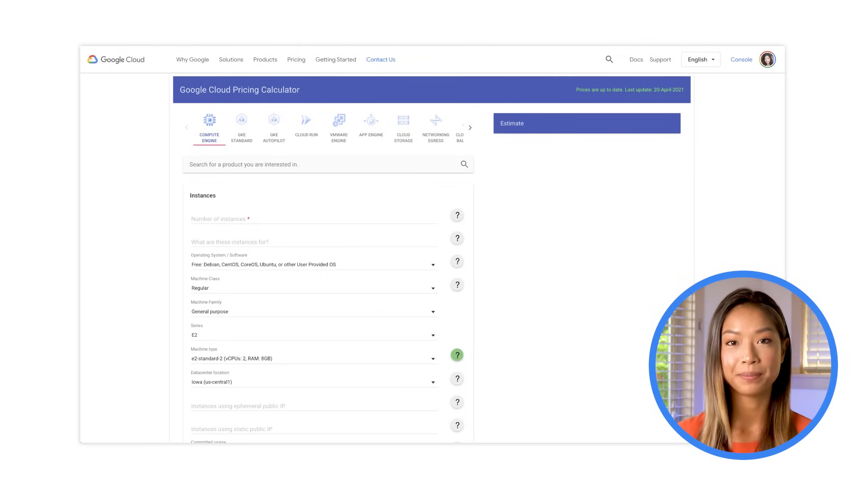
- Visit the Why Google Cloud and Getting Started pages, then head into the console
{"action": "left_click", "coordinate": [193, 59]}
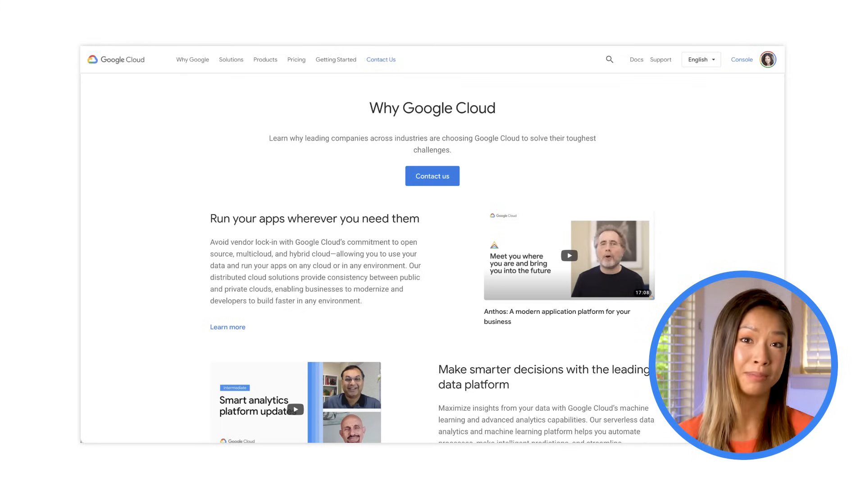
{"action": "left_click", "coordinate": [336, 59]}
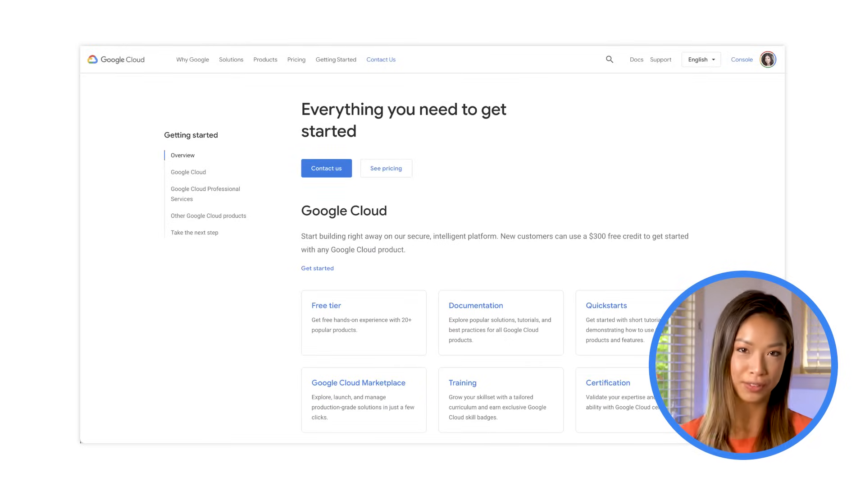
{"action": "left_click", "coordinate": [742, 60]}
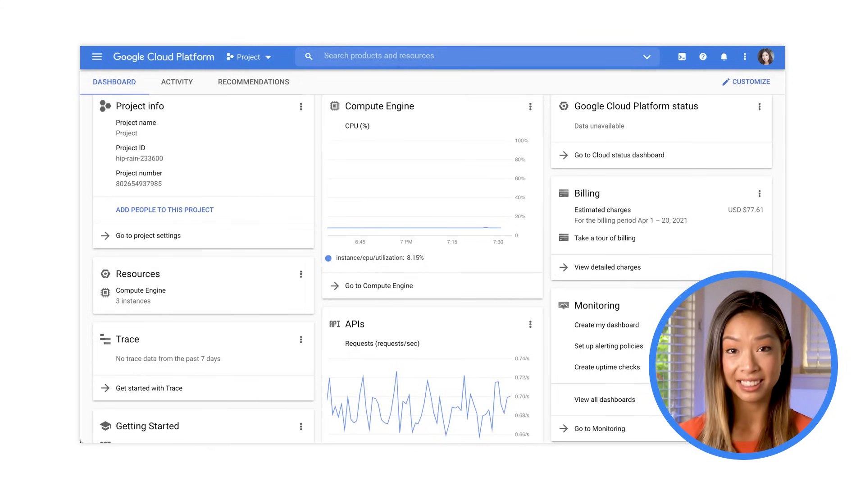
- Go to Compute Engine's VM instances from the console navigation menu
{"action": "left_click", "coordinate": [97, 56]}
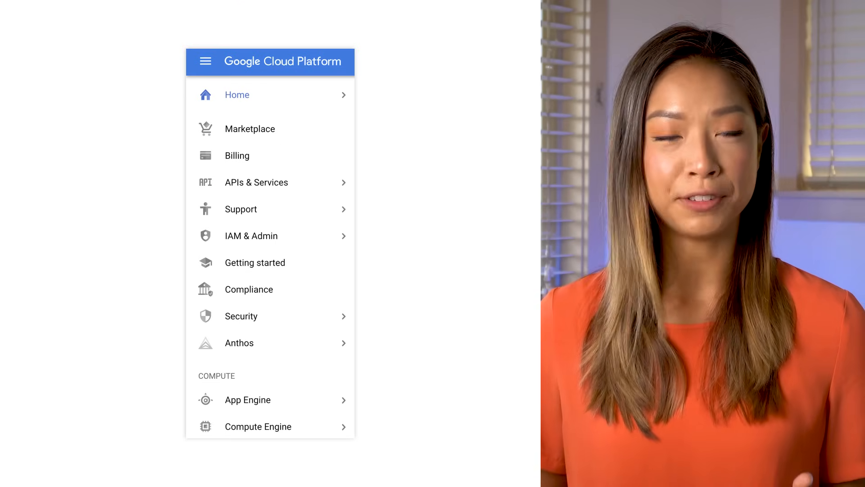
{"action": "left_click", "coordinate": [256, 182]}
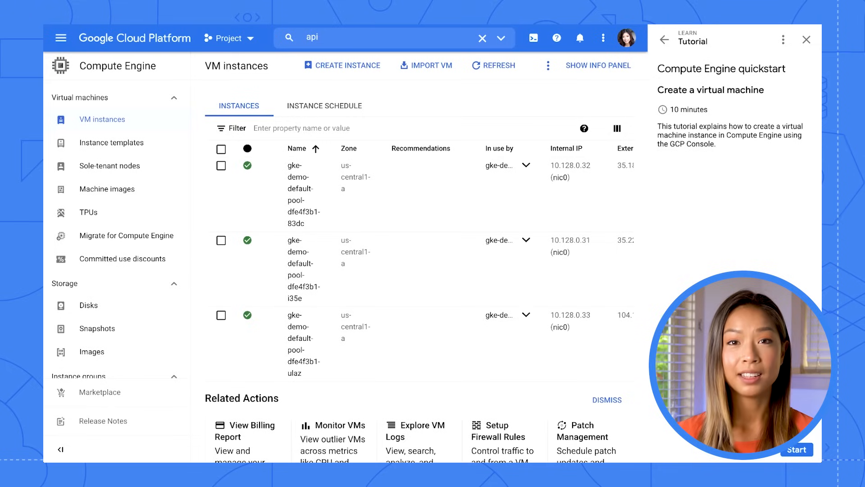
- Advance the quickstart to its create-instance step and start a new VM instance
{"action": "left_click", "coordinate": [797, 448]}
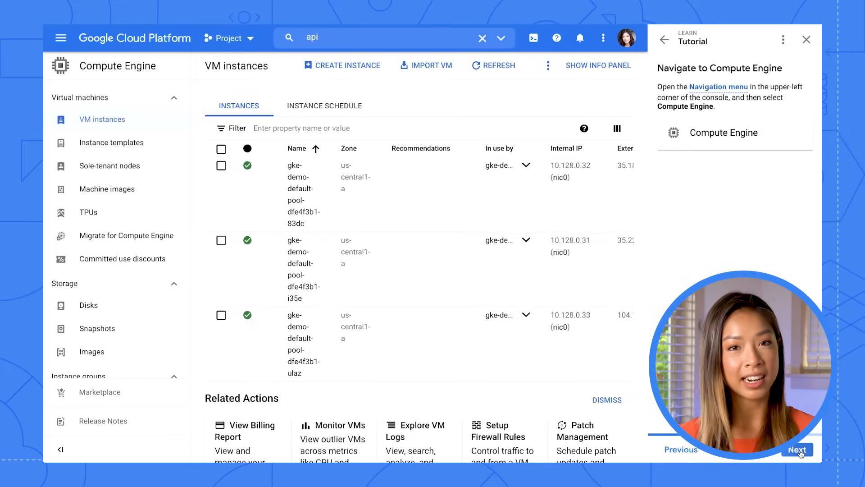
{"action": "left_click", "coordinate": [60, 38]}
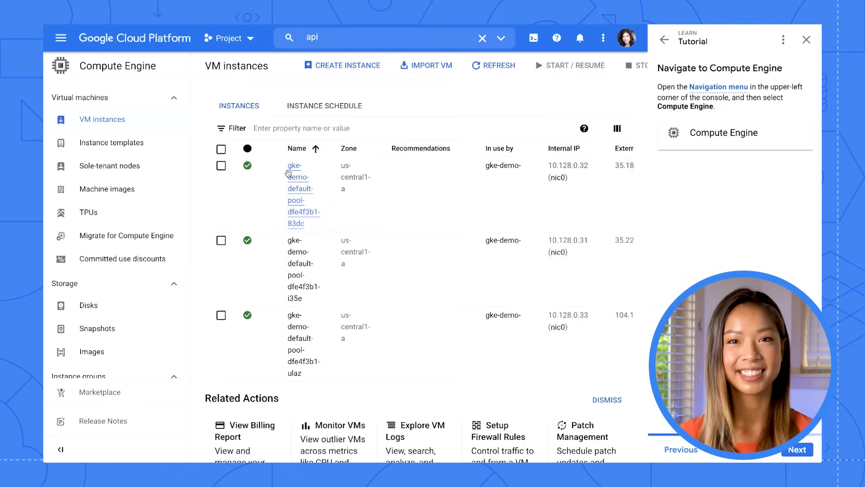
{"action": "left_click", "coordinate": [796, 449]}
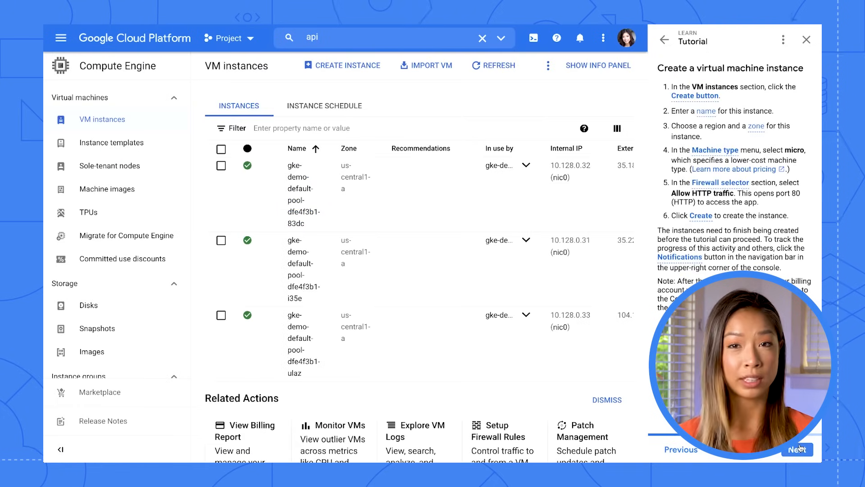
{"action": "left_click", "coordinate": [342, 64]}
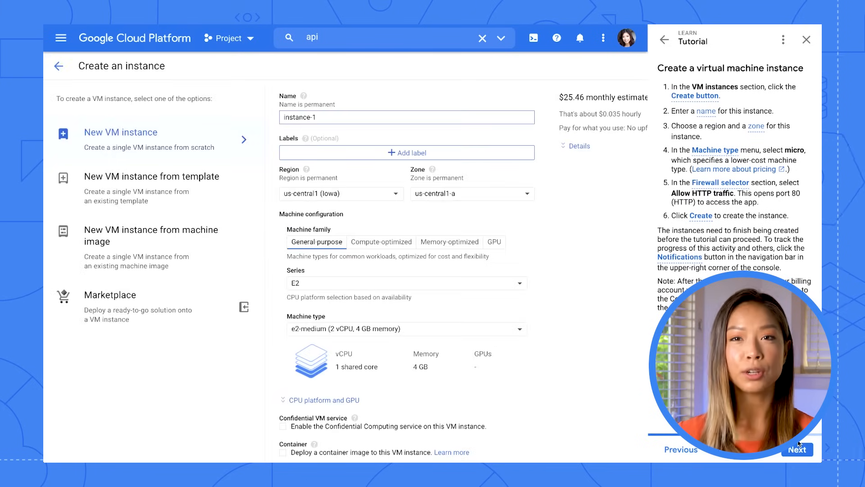
- Review the new instance form down to the Firewall options and continue the quickstart
{"action": "left_click", "coordinate": [407, 117]}
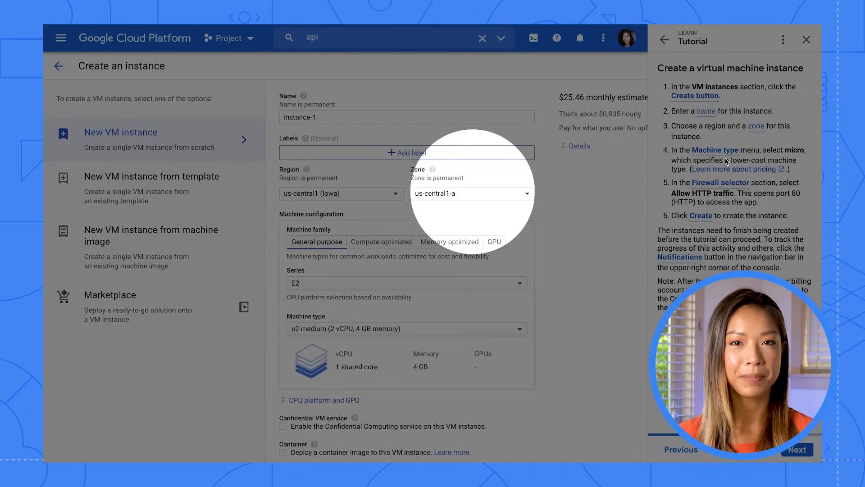
{"action": "scroll", "scroll_direction": "down", "scroll_amount": 3}
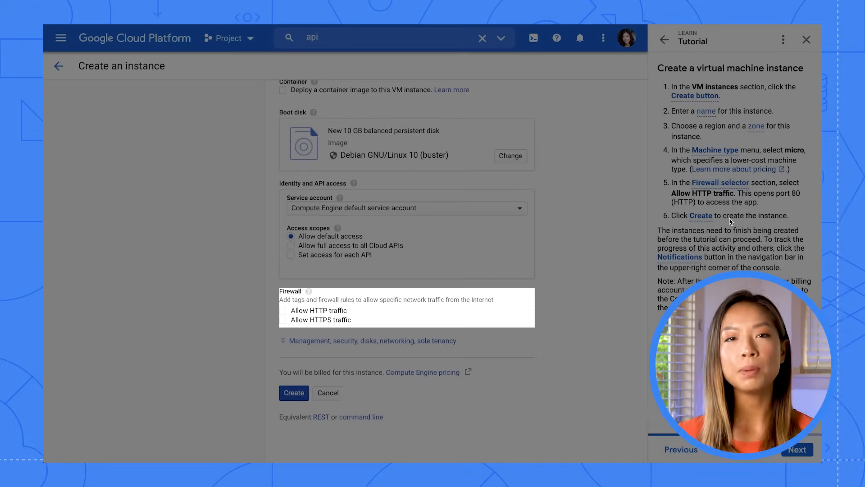
{"action": "left_click", "coordinate": [294, 392]}
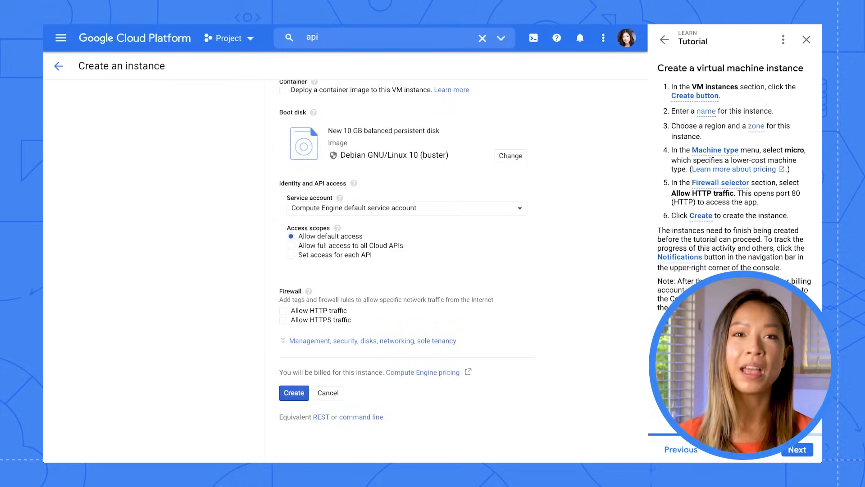
{"action": "left_click", "coordinate": [796, 449]}
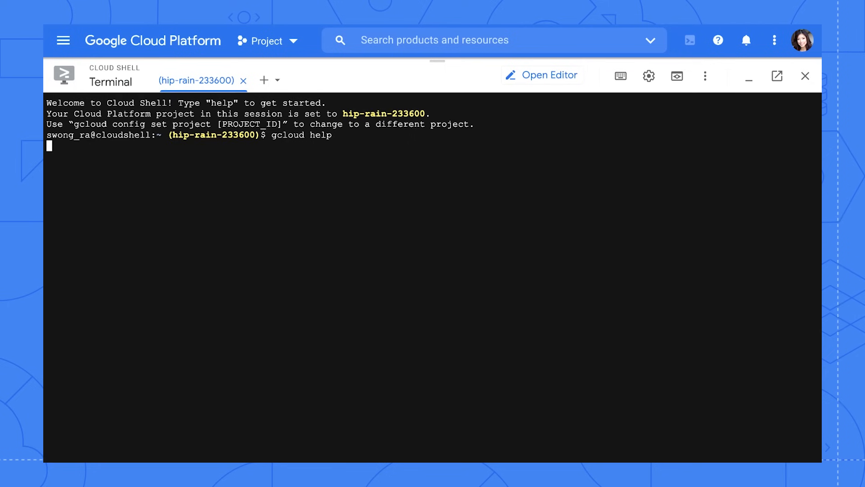
- Run gcloud help, leave the pager, then run gcloud version in Cloud Shell
{"action": "key", "text": "Return"}
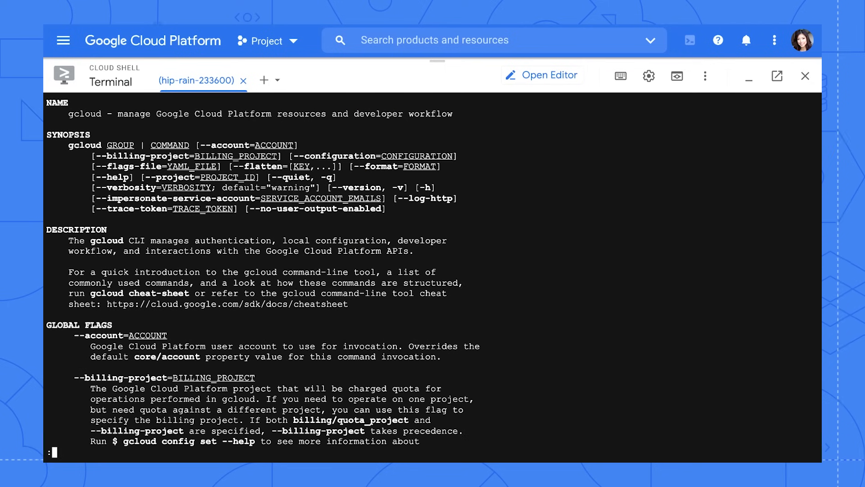
{"action": "key", "text": "q"}
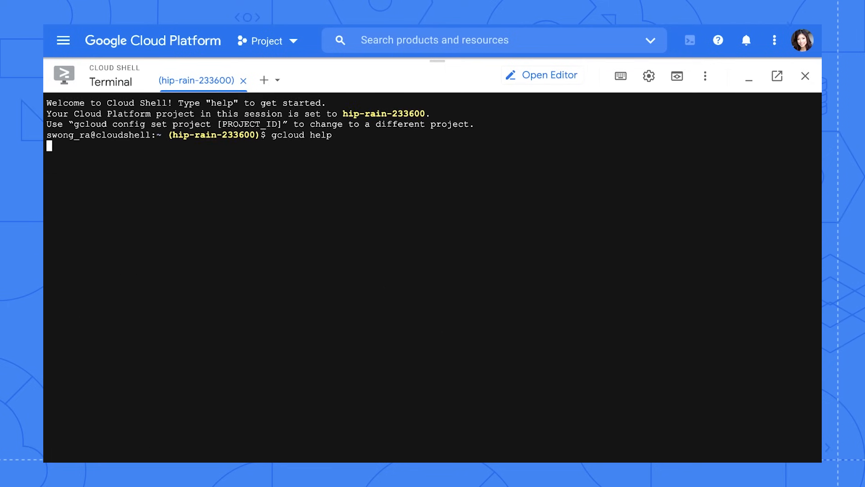
{"action": "type", "text": "gcloud version"}
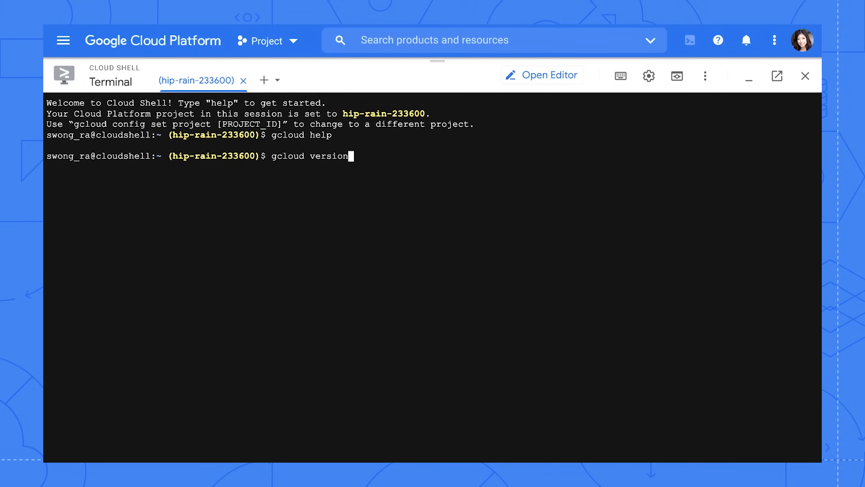
{"action": "key", "text": "Return"}
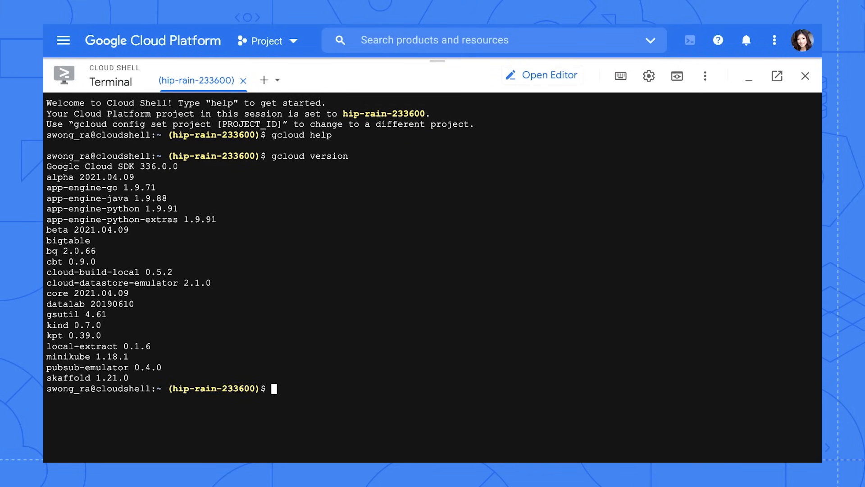
{"action": "mouse_move", "coordinate": [557, 130]}
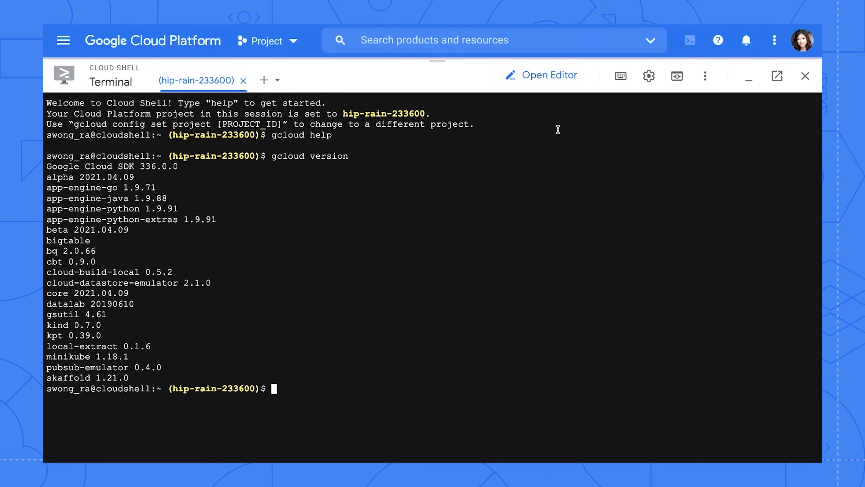
- Switch Cloud Shell to its code editor view
{"action": "left_click", "coordinate": [542, 74]}
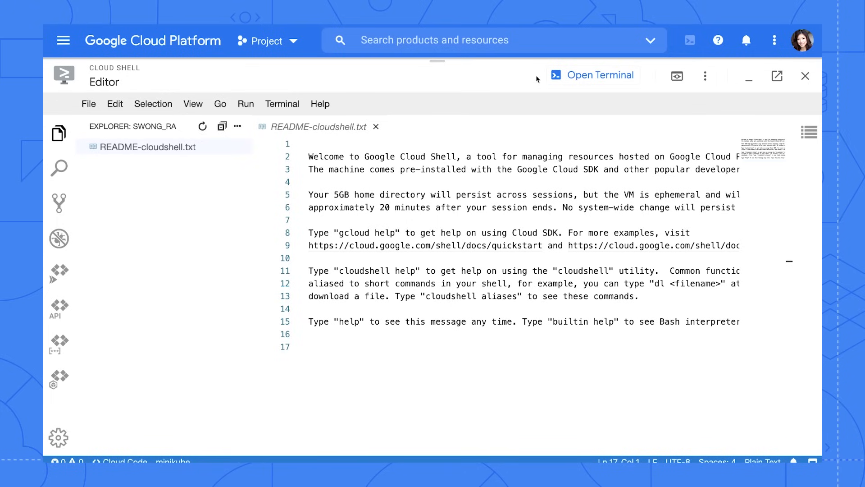
{"action": "left_click", "coordinate": [58, 308]}
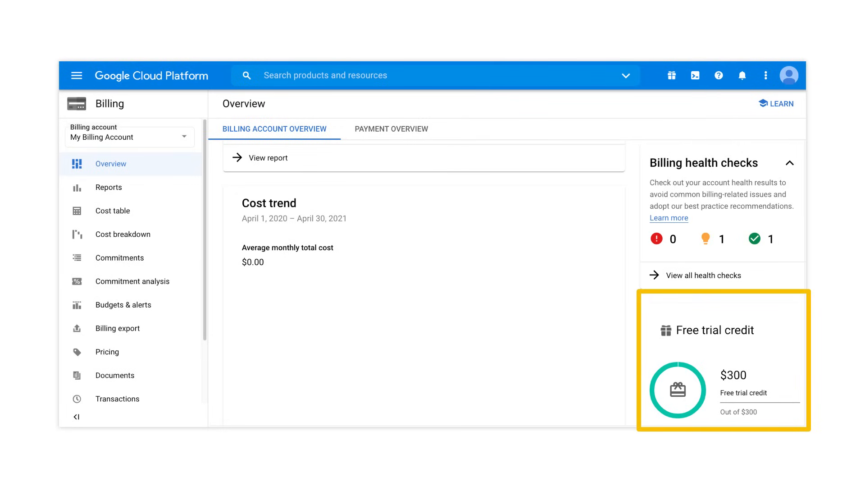
- Show the console navigation menu from the Billing overview page
{"action": "left_click", "coordinate": [76, 75]}
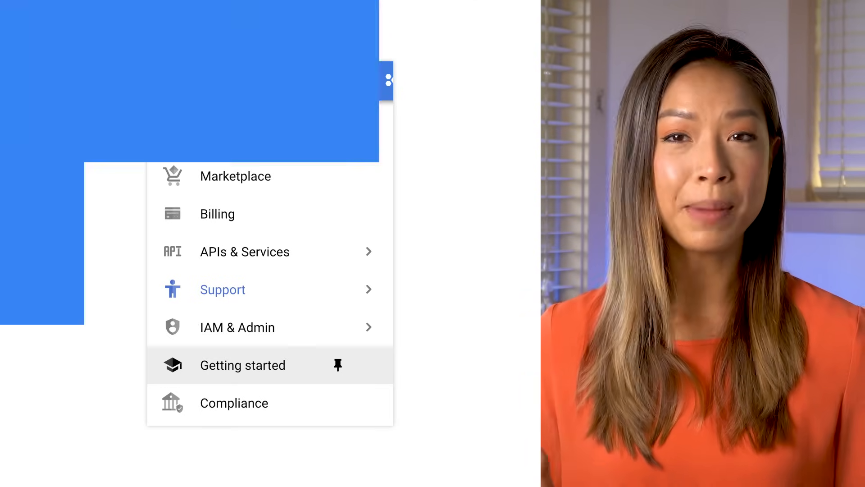
- Visit the Getting started page, review the starter checklist, then browse the interactive tutorials list
{"action": "left_click", "coordinate": [242, 365]}
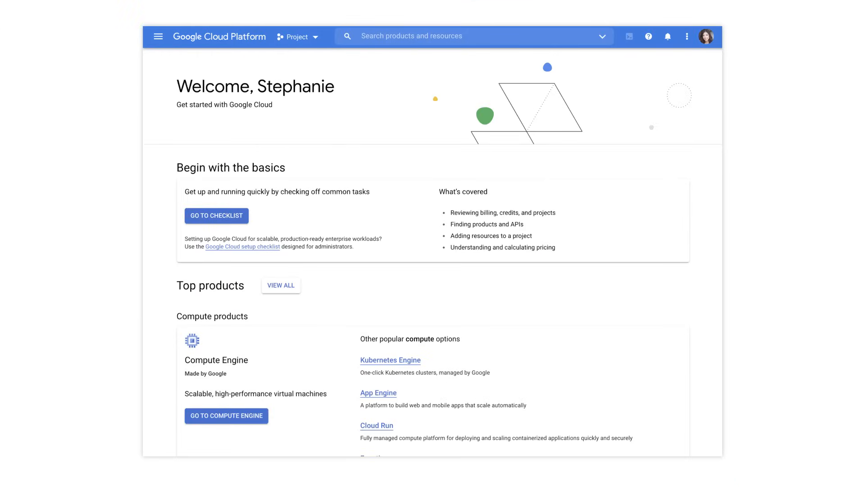
{"action": "left_click", "coordinate": [217, 216]}
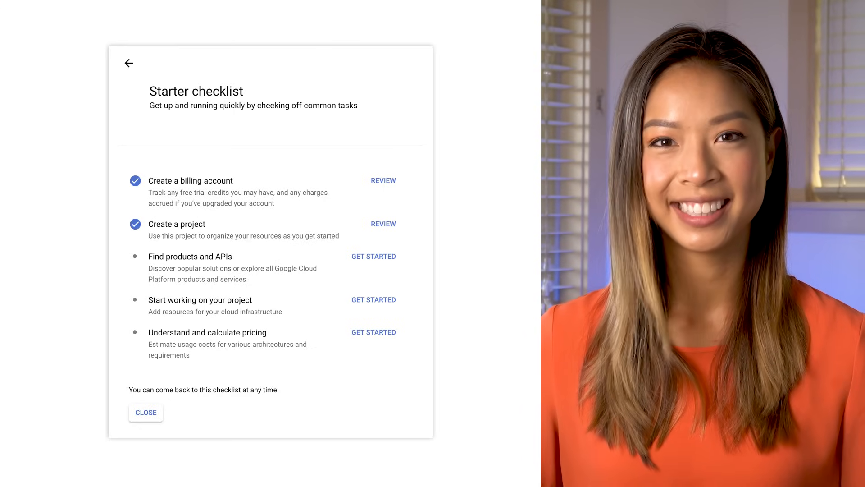
{"action": "left_click", "coordinate": [145, 412]}
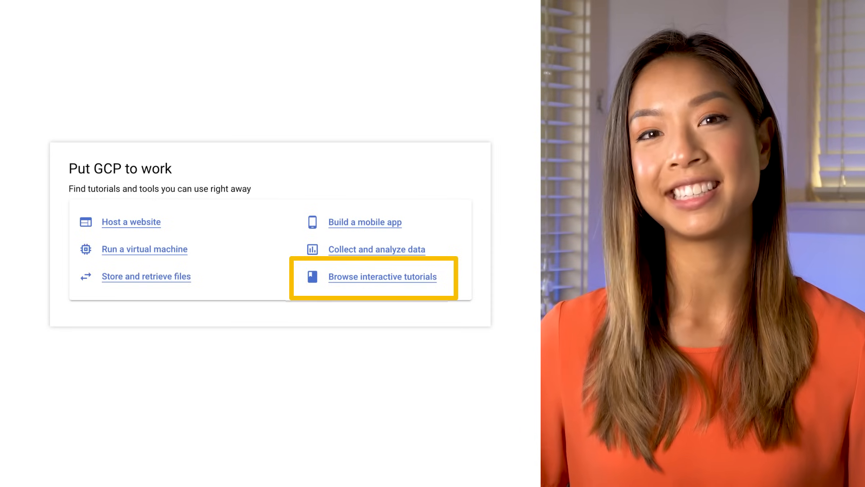
{"action": "left_click", "coordinate": [382, 277]}
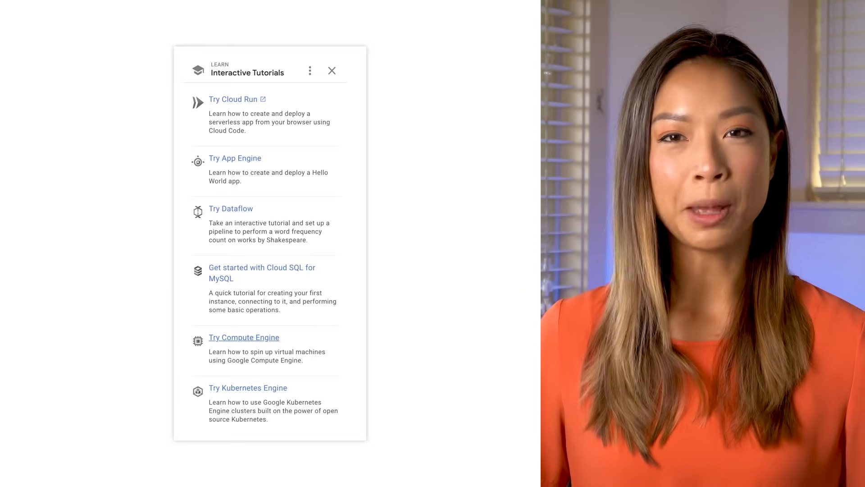